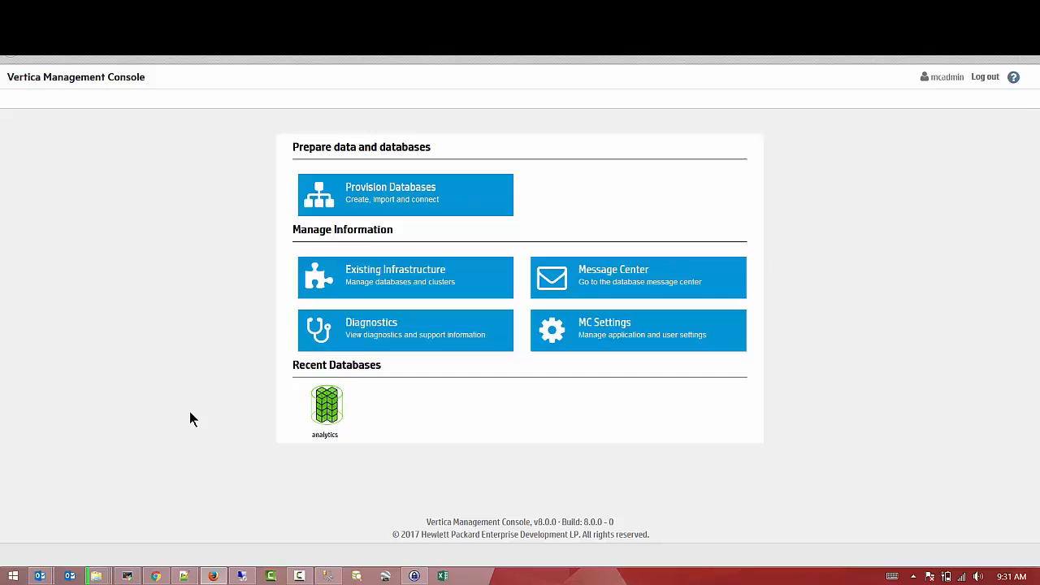
mouse_move(172, 341)
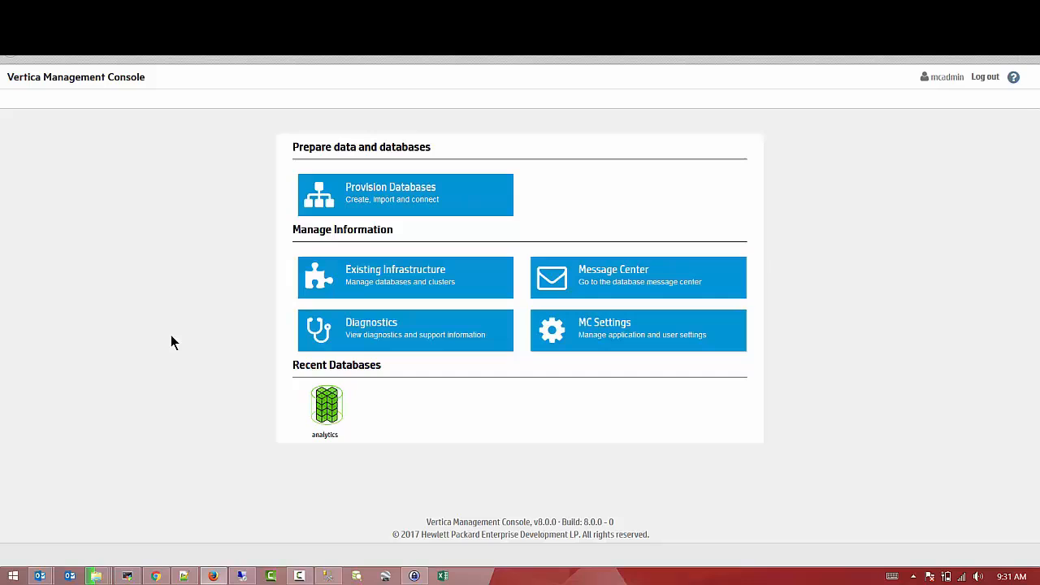
mouse_move(182, 340)
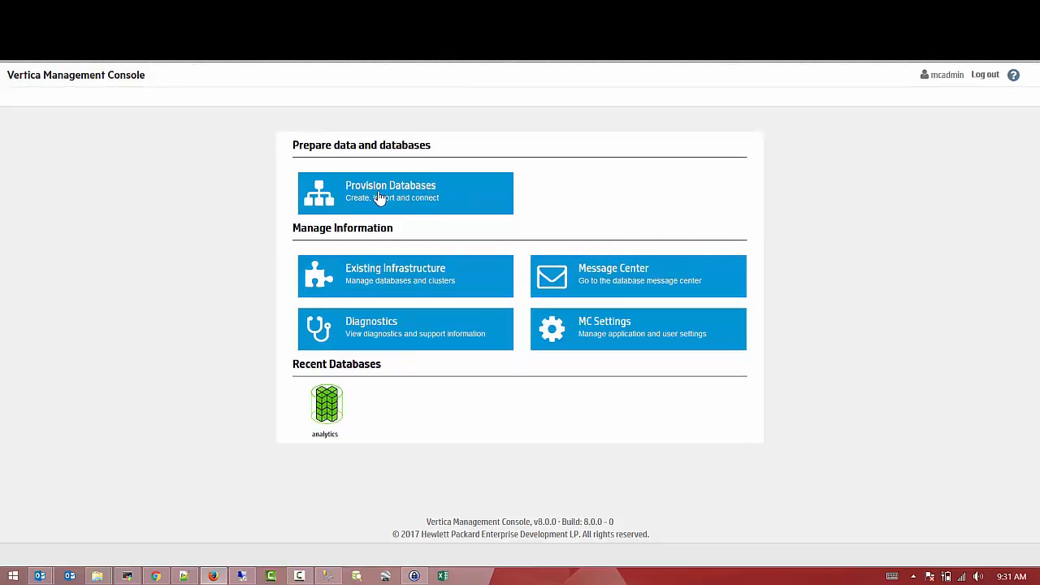
- Start an import of an existing cluster using IP address discovery from Provision Databases
click(380, 194)
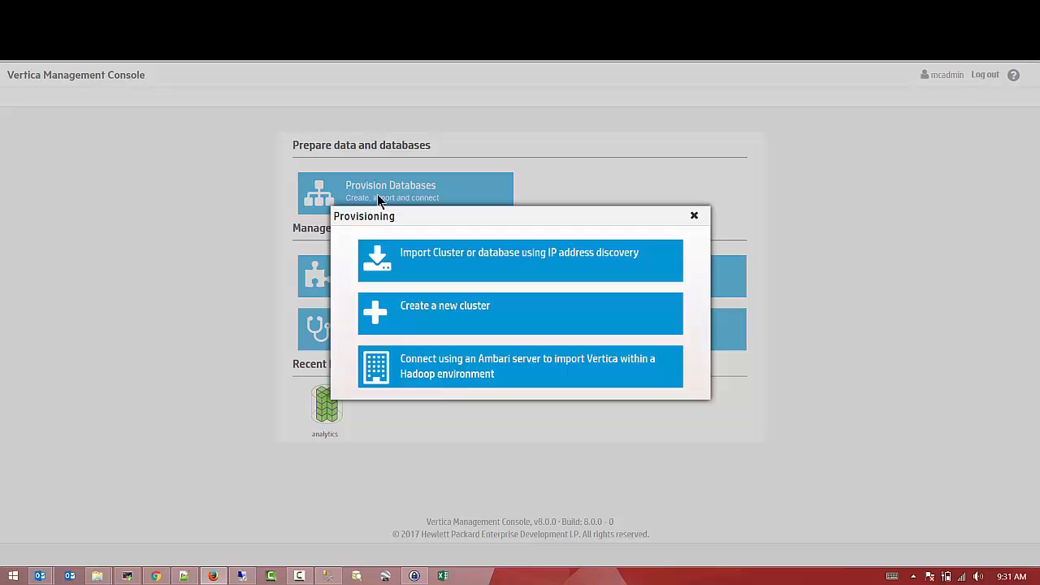
mouse_move(466, 301)
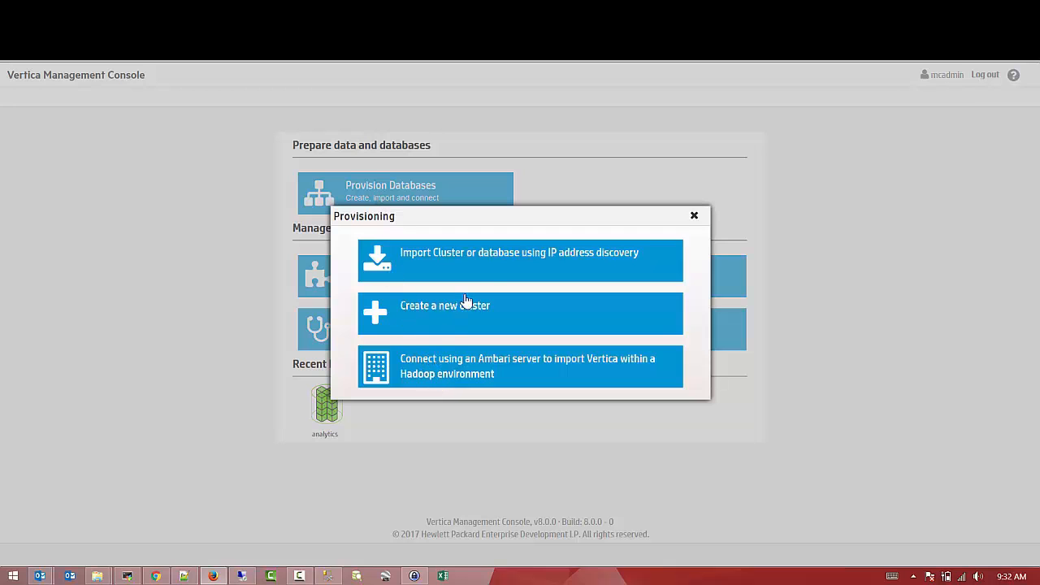
click(520, 260)
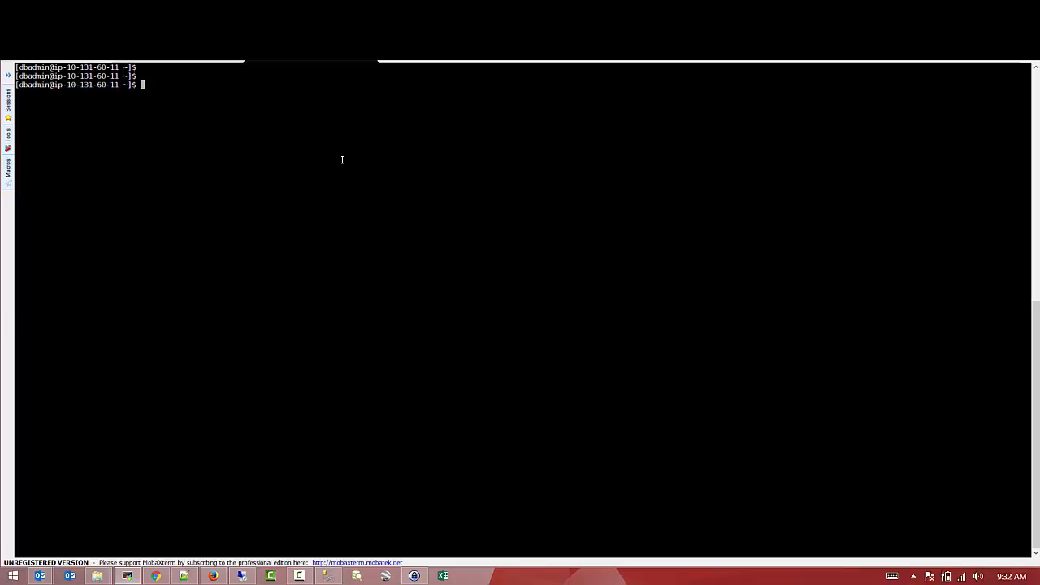
- Run cat on the Vertica config file under /opt/vertica/config in the terminal
text(cat /opt/)
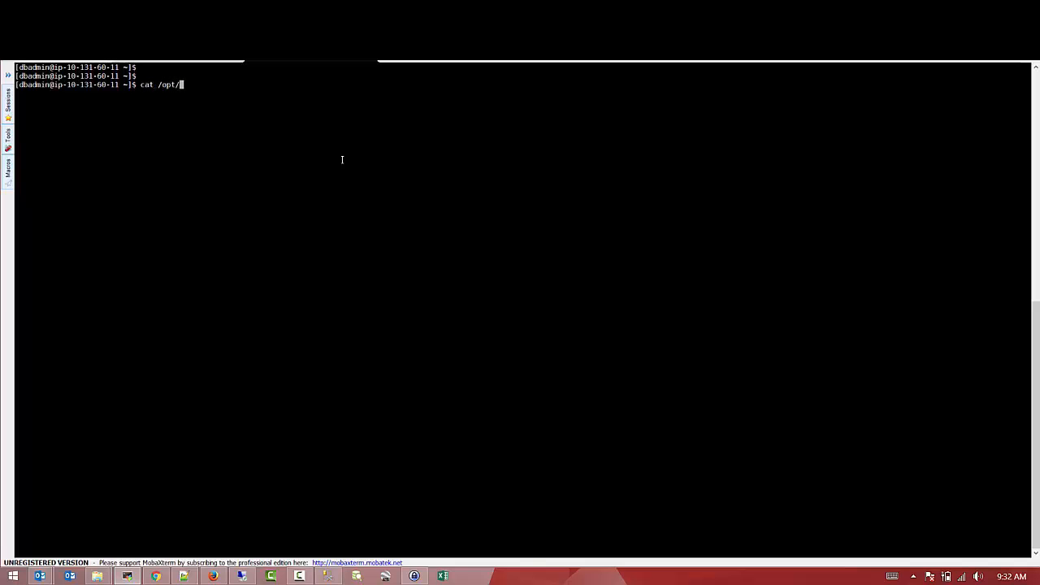
text(ver)
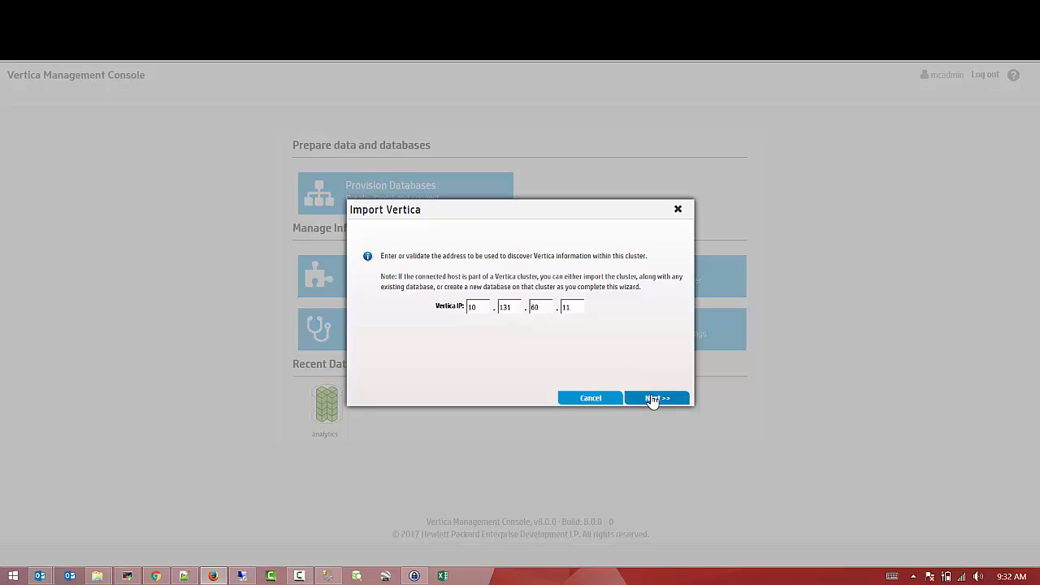
- Submit the Vertica IP, read the master key from apikeys.dat, and continue with it as the API Key
click(656, 398)
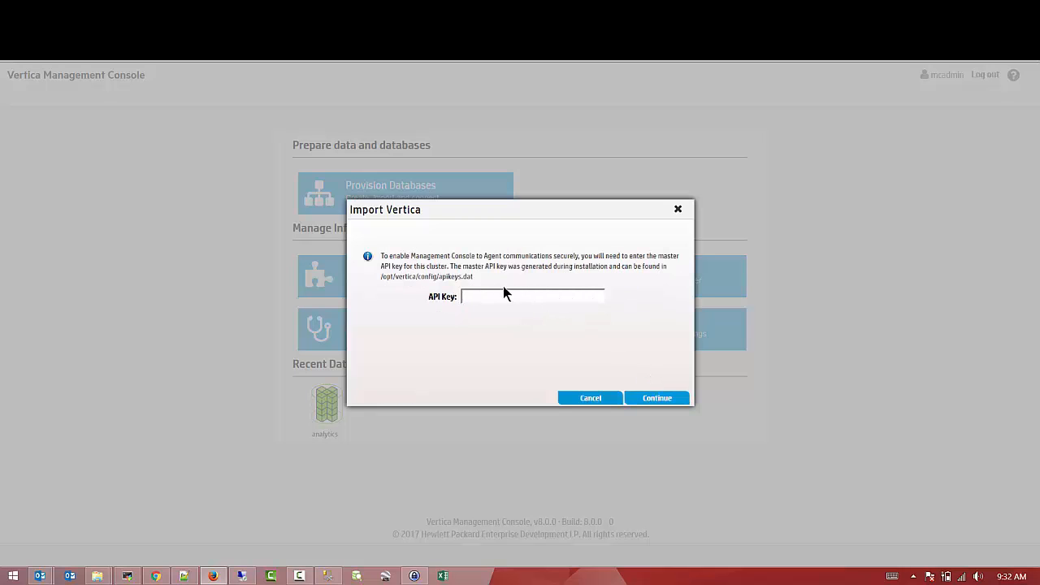
double_click(426, 276)
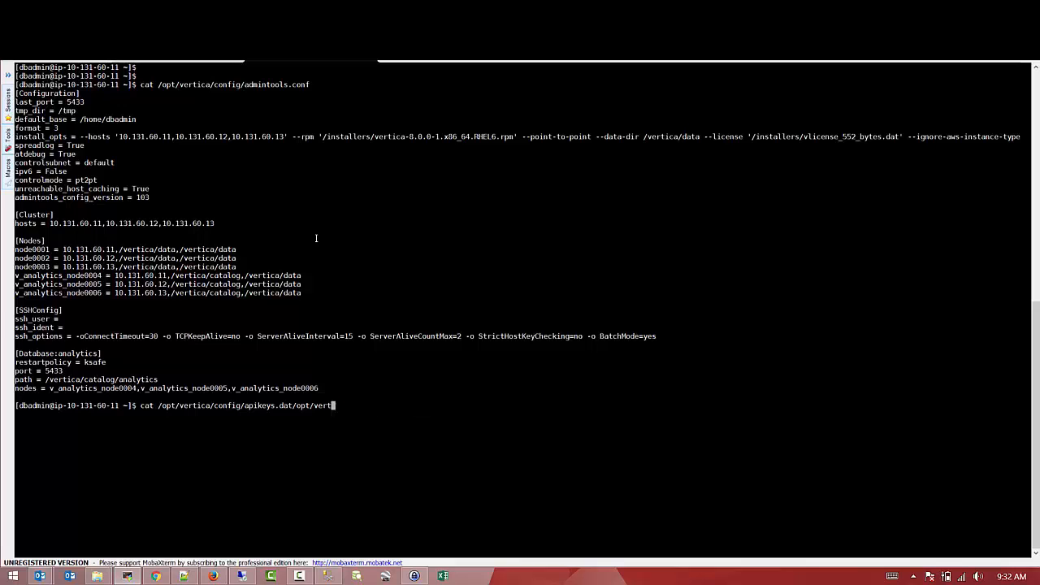
key(BackSpace)
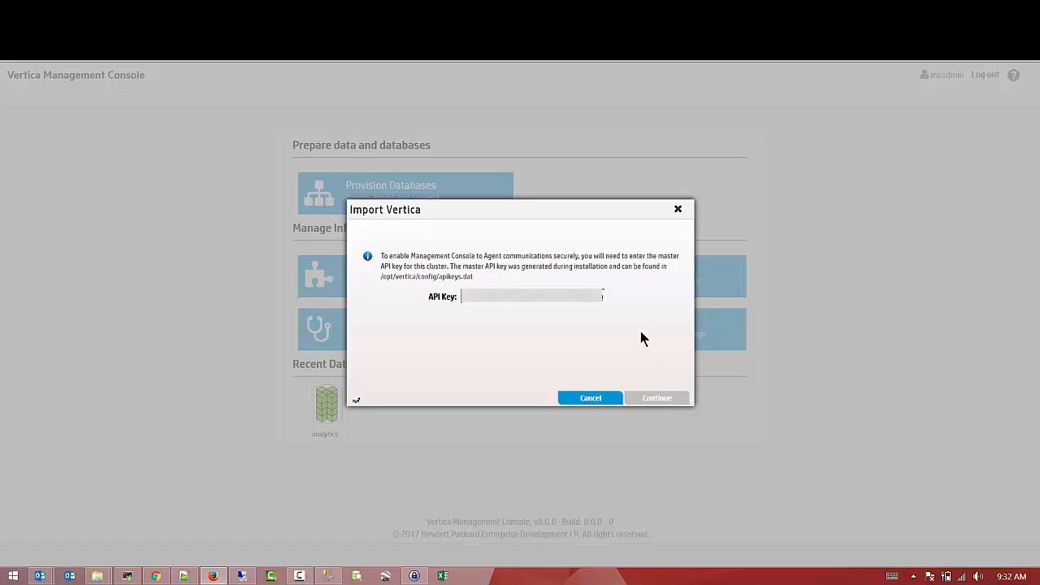
click(657, 396)
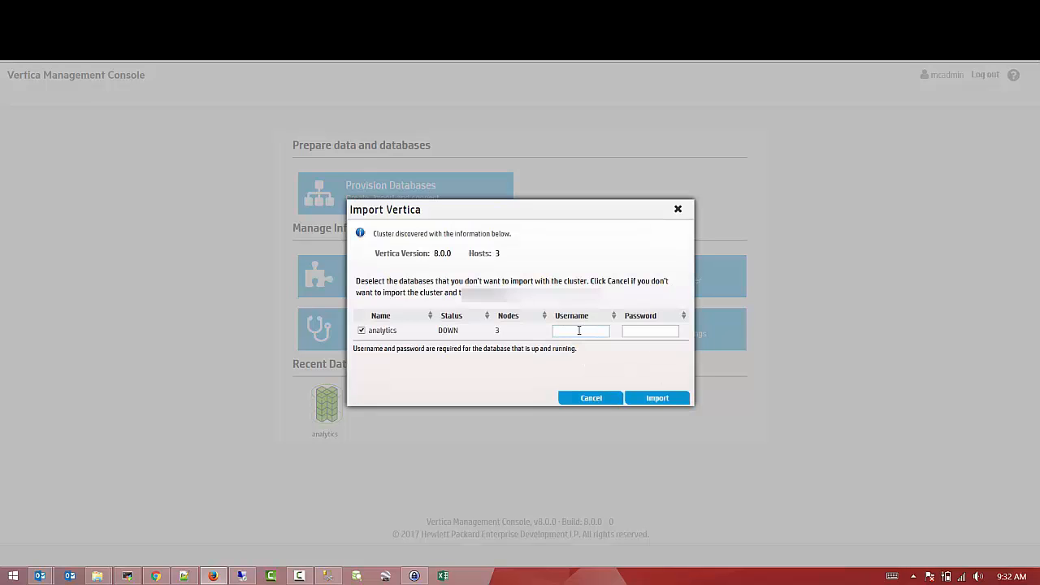
mouse_move(450, 335)
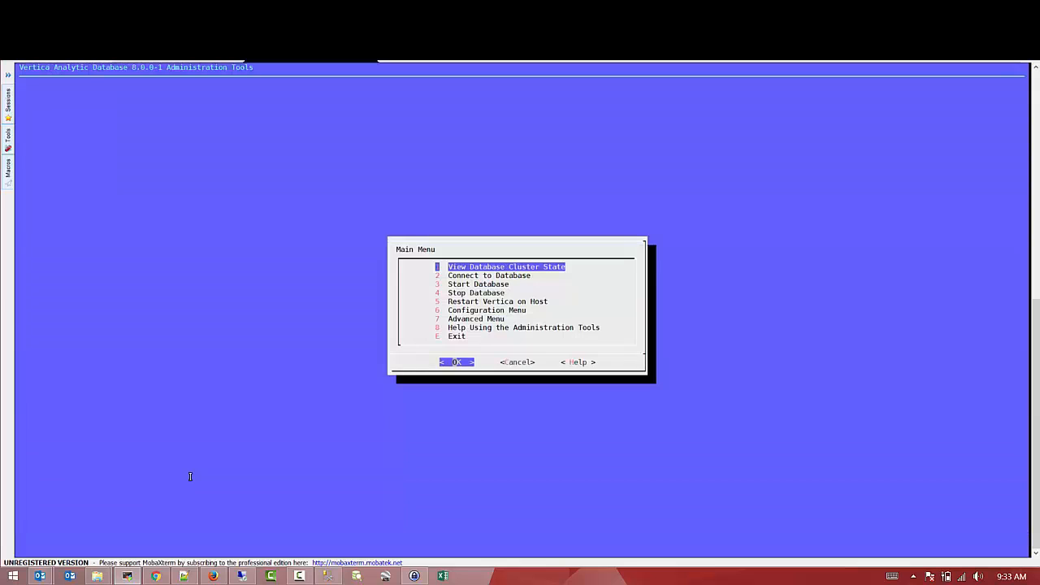
mouse_move(201, 488)
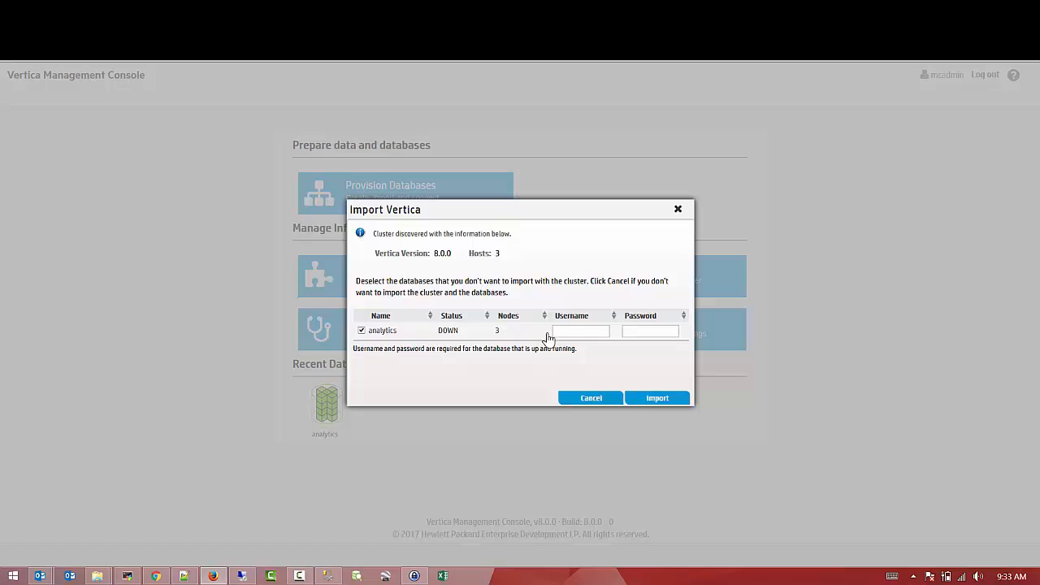
- Focus the Username field for the analytics database credentials
click(580, 332)
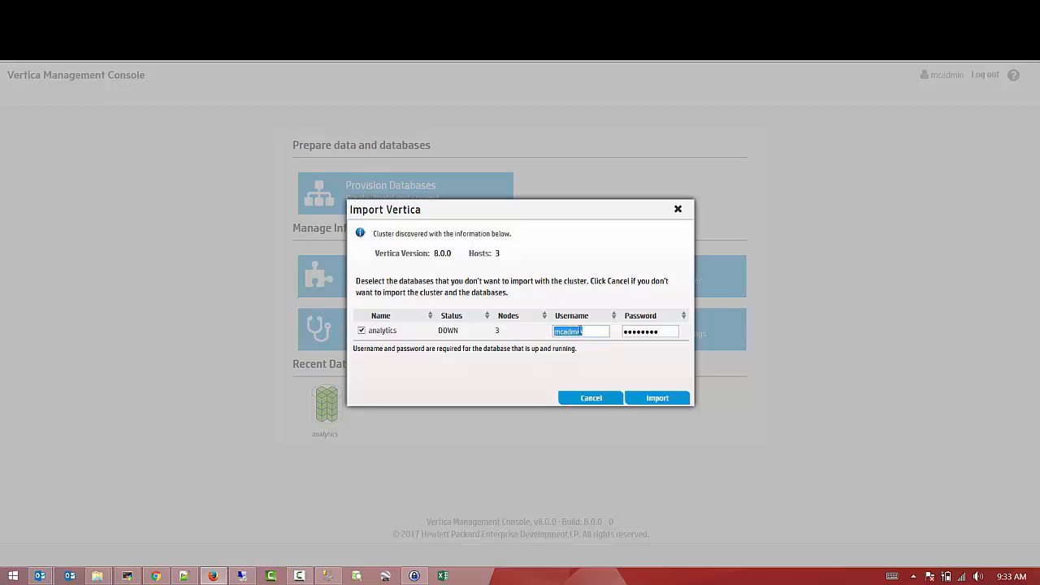
mouse_move(588, 328)
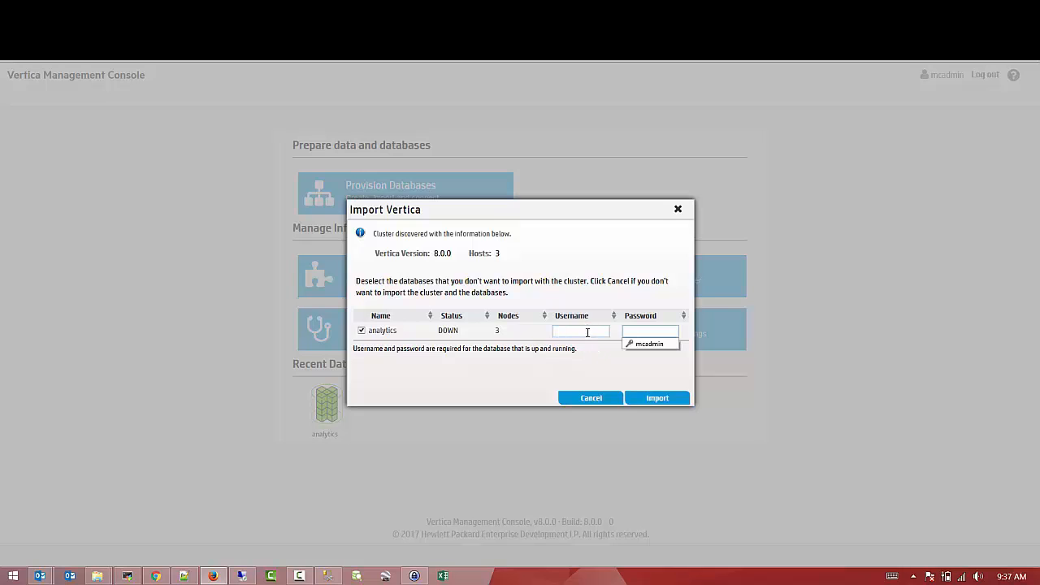
mouse_move(205, 377)
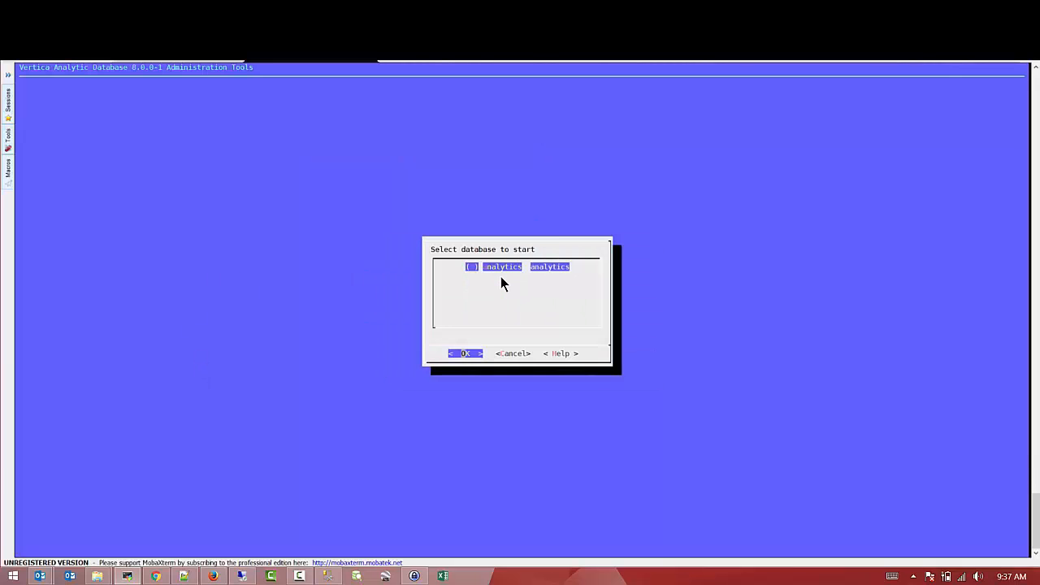
- Start the analytics database in admintools with its password and confirm it started successfully
click(465, 354)
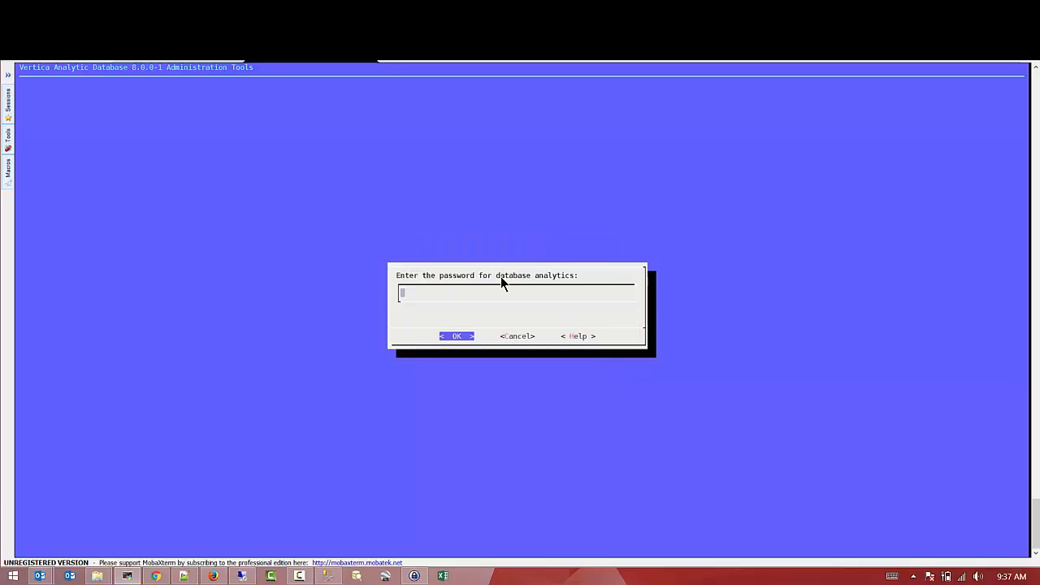
click(454, 335)
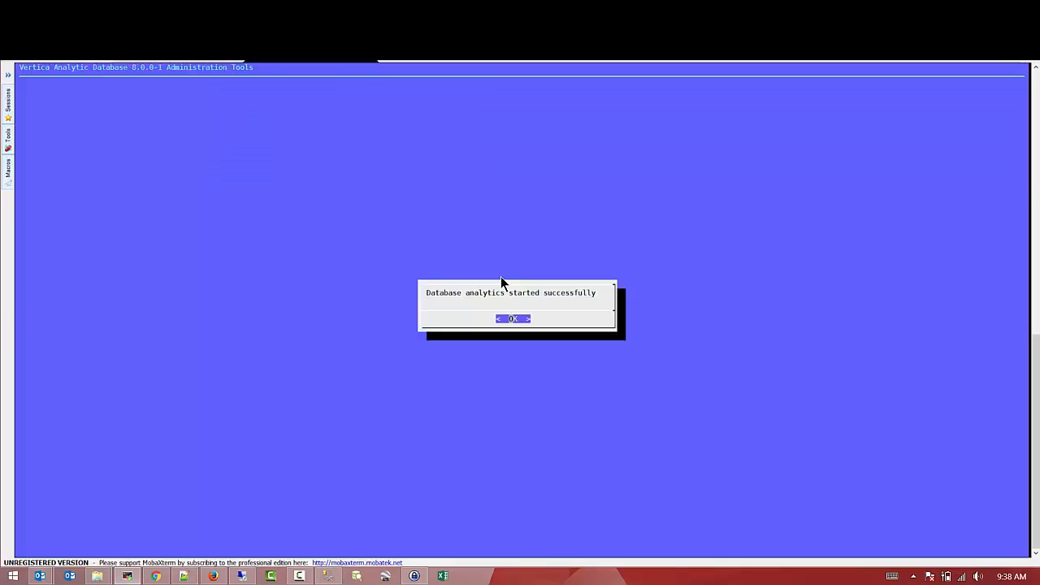
click(513, 319)
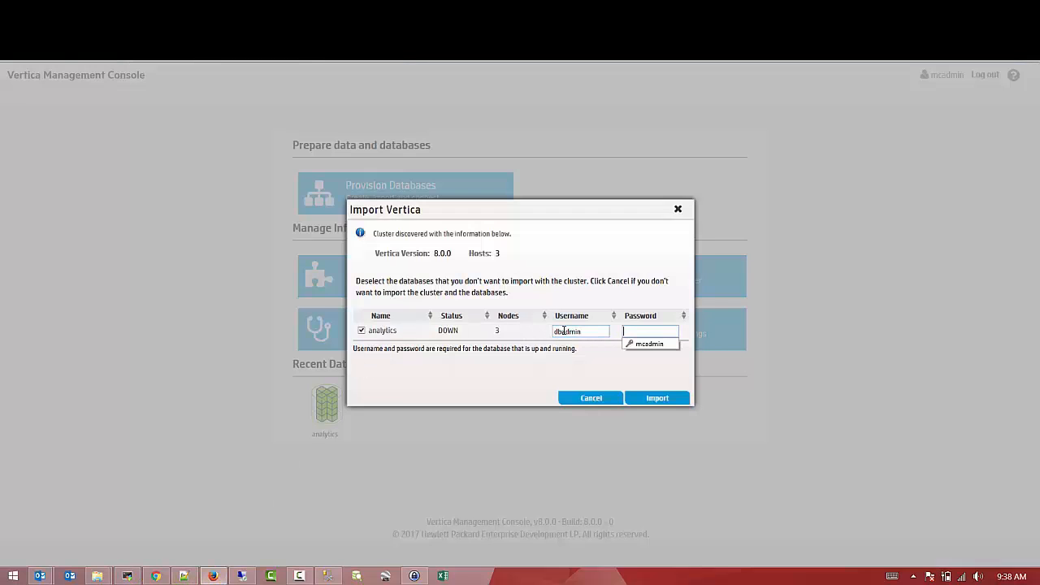
- Import the cluster with analytics checked and its password, then finish on the success message
text(•••••)
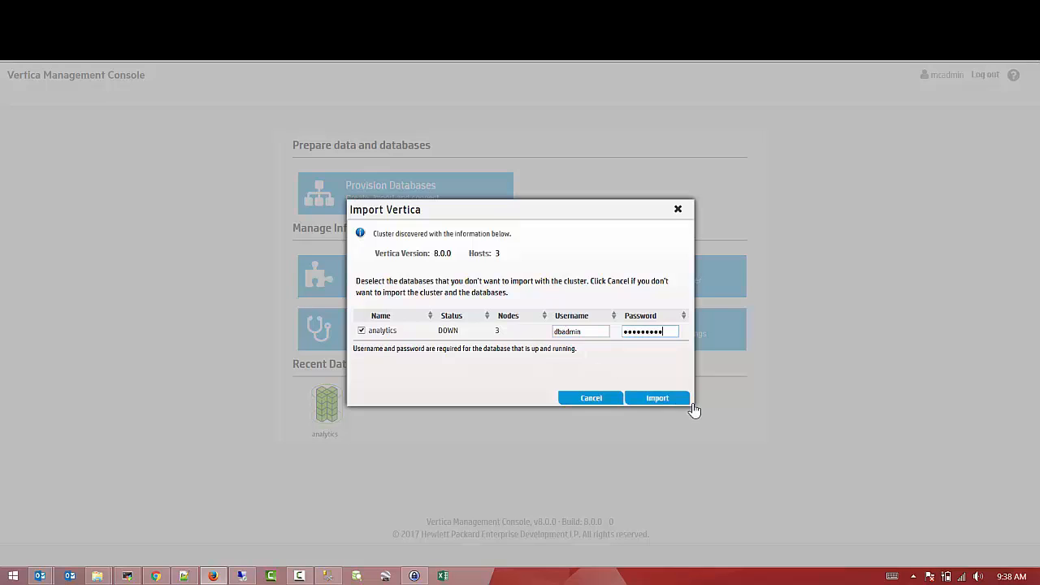
click(656, 397)
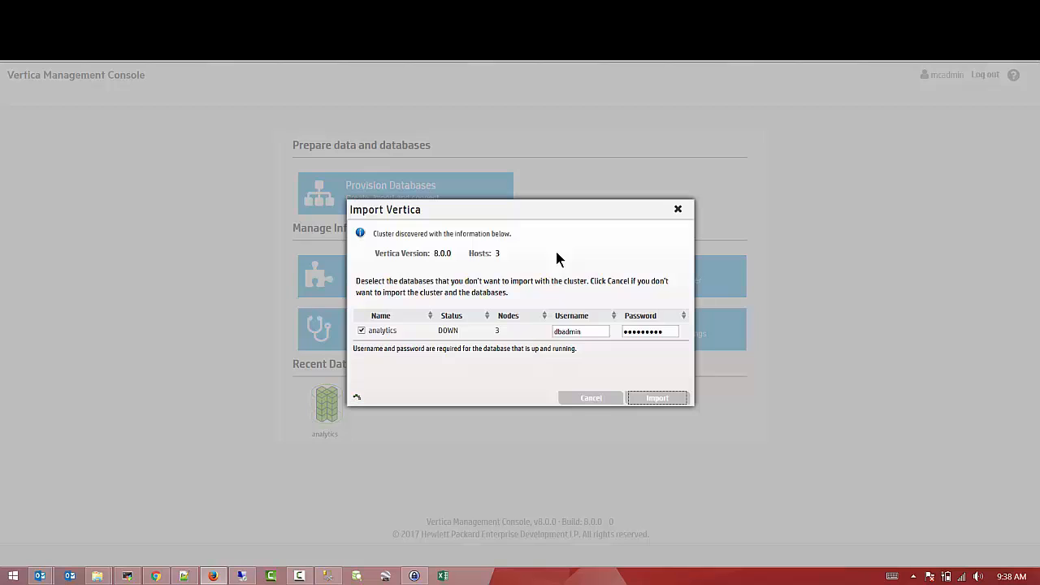
click(656, 396)
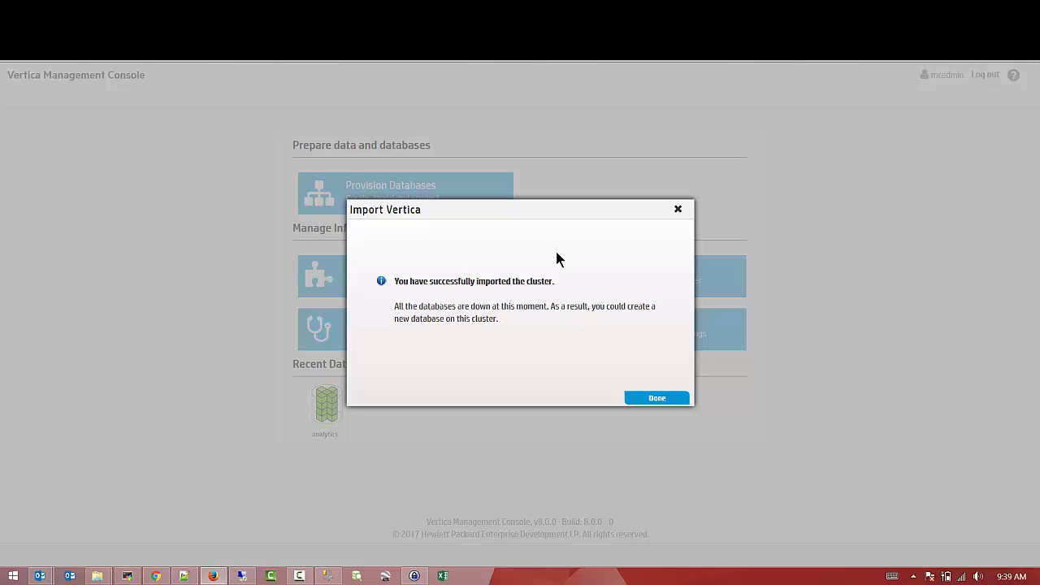
click(657, 396)
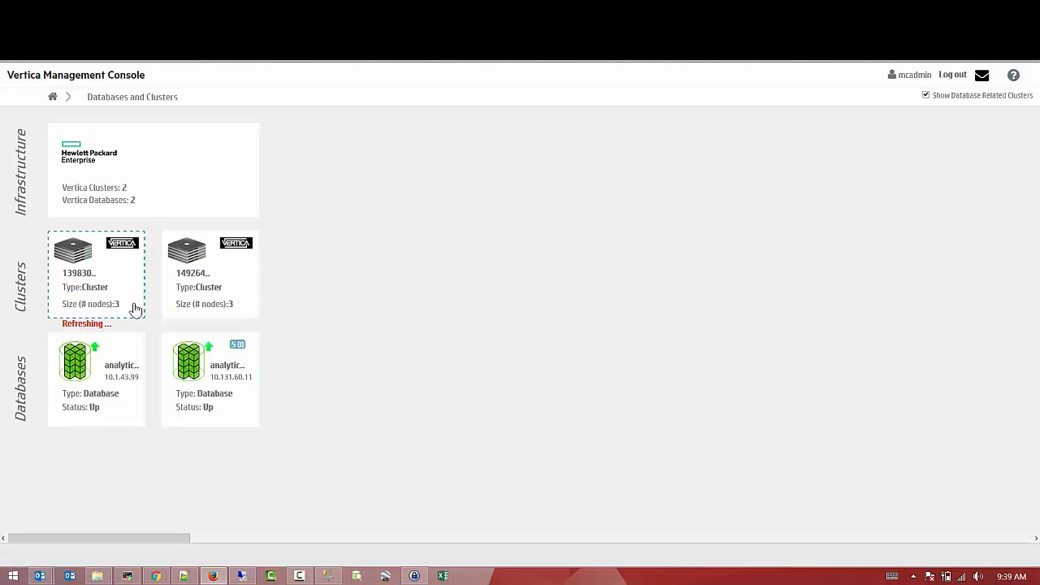
mouse_move(97, 279)
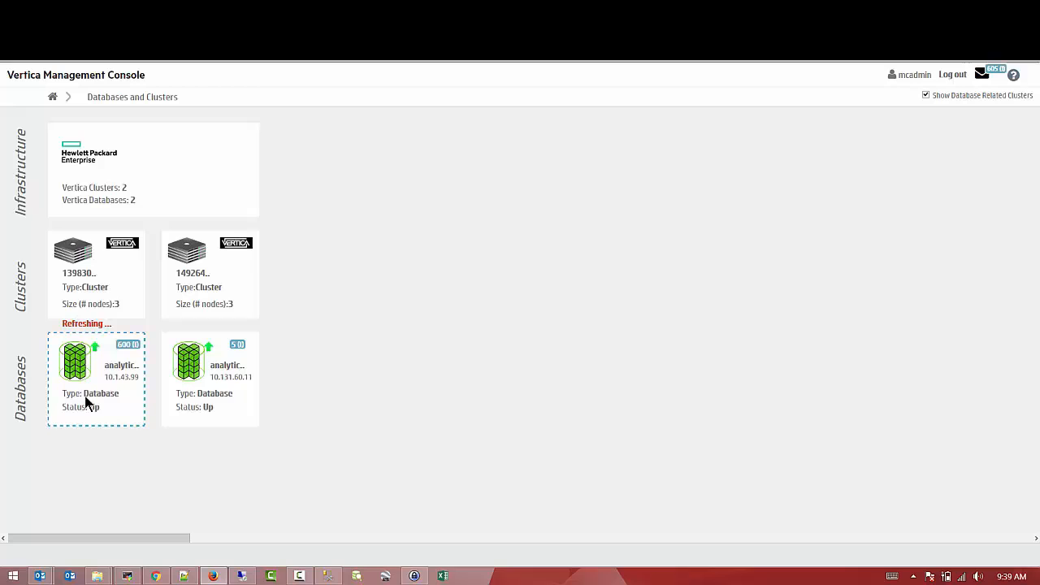
- View the newly imported three-node cluster from its card in Databases and Clusters
click(188, 381)
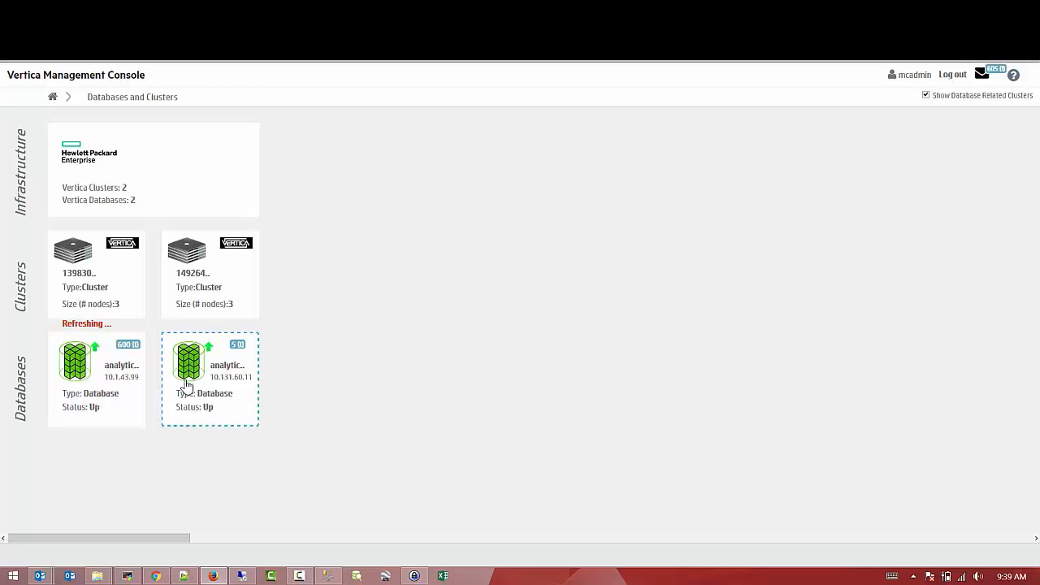
mouse_move(221, 299)
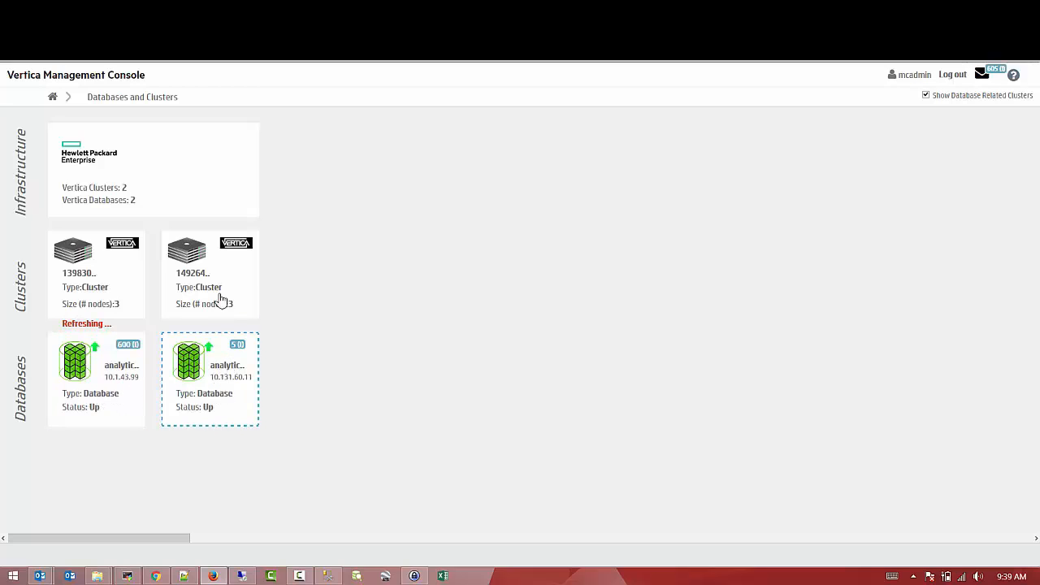
click(200, 253)
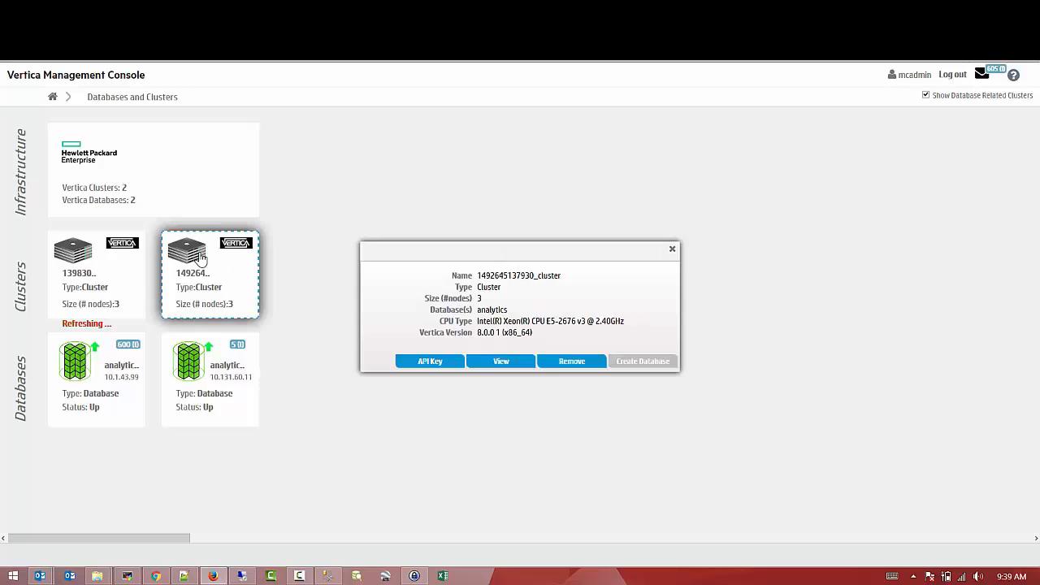
mouse_move(517, 316)
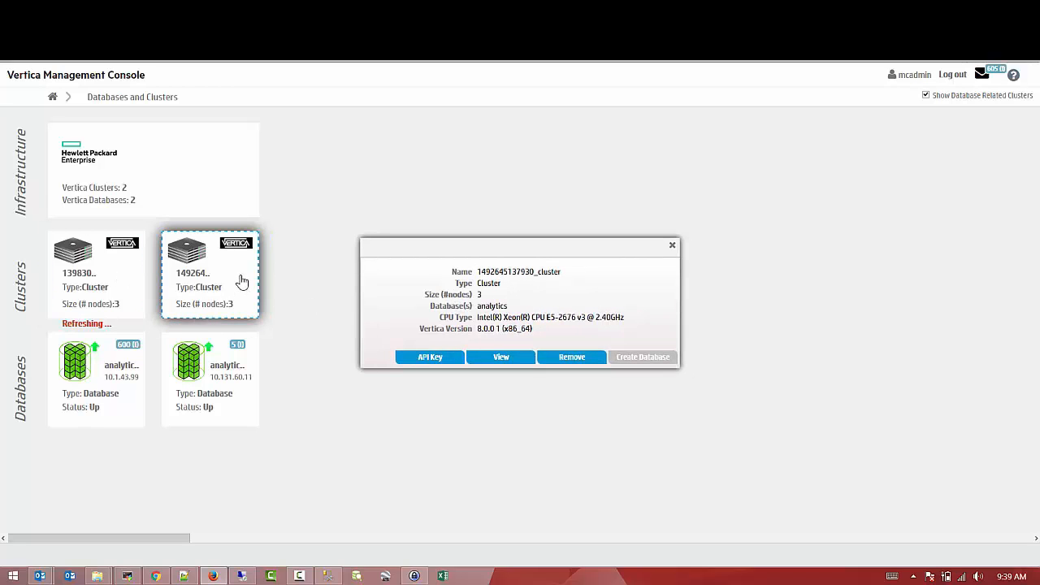
mouse_move(130, 281)
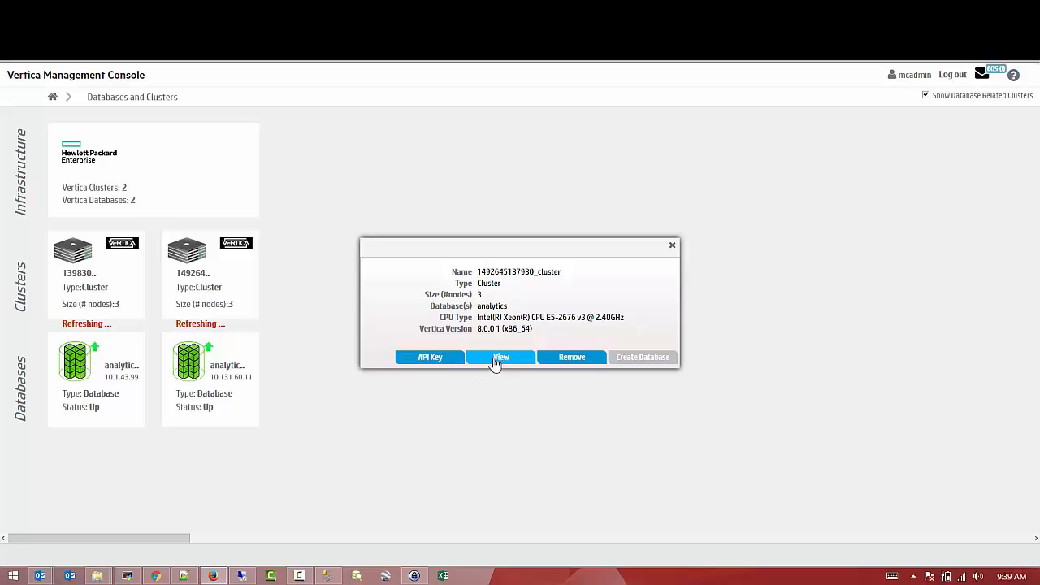
click(500, 358)
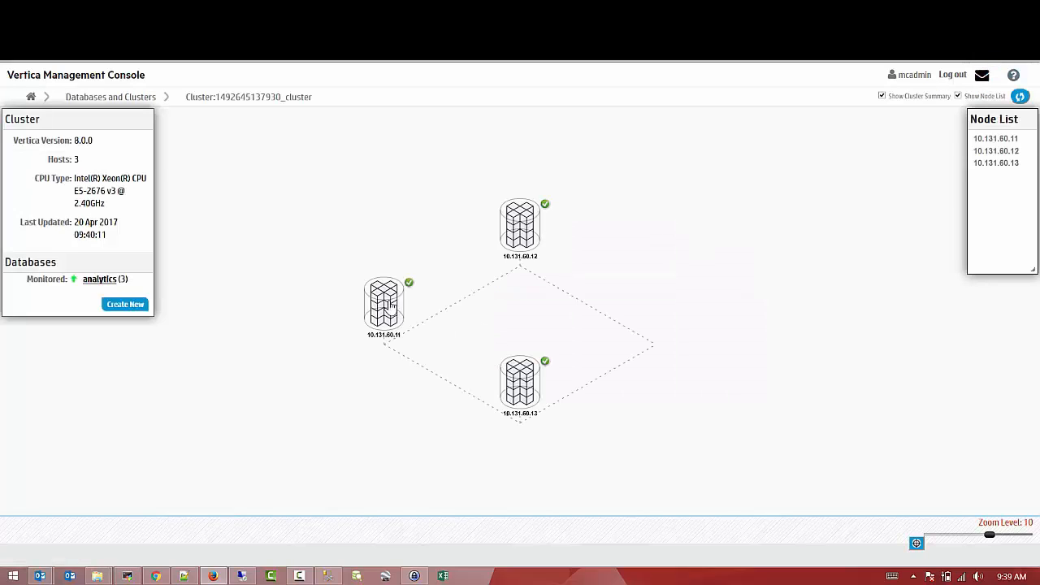
- Inspect nodes 10.131.60.11 and 10.131.60.12, then return to Databases and Clusters
click(383, 305)
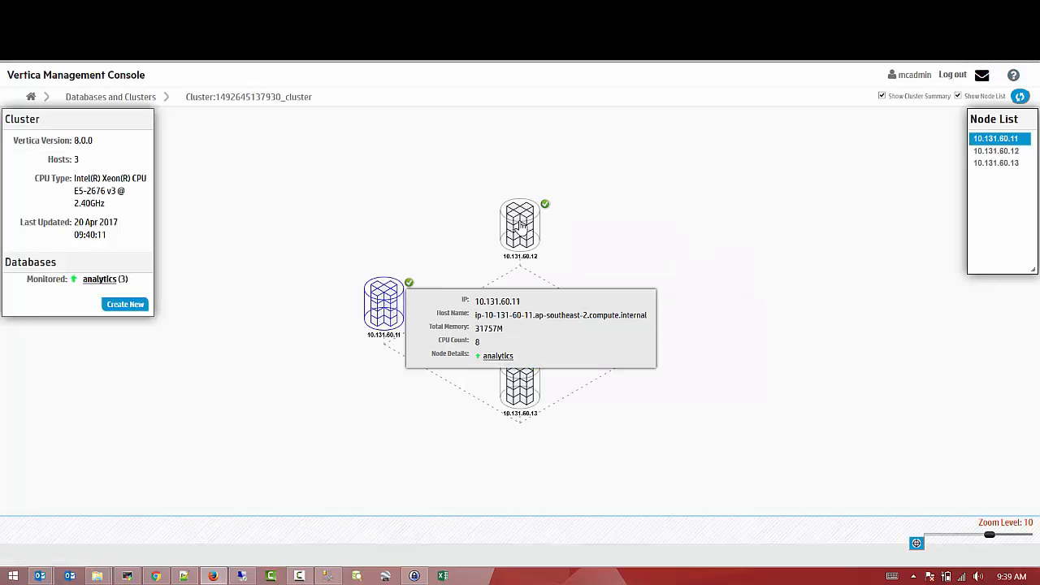
click(518, 228)
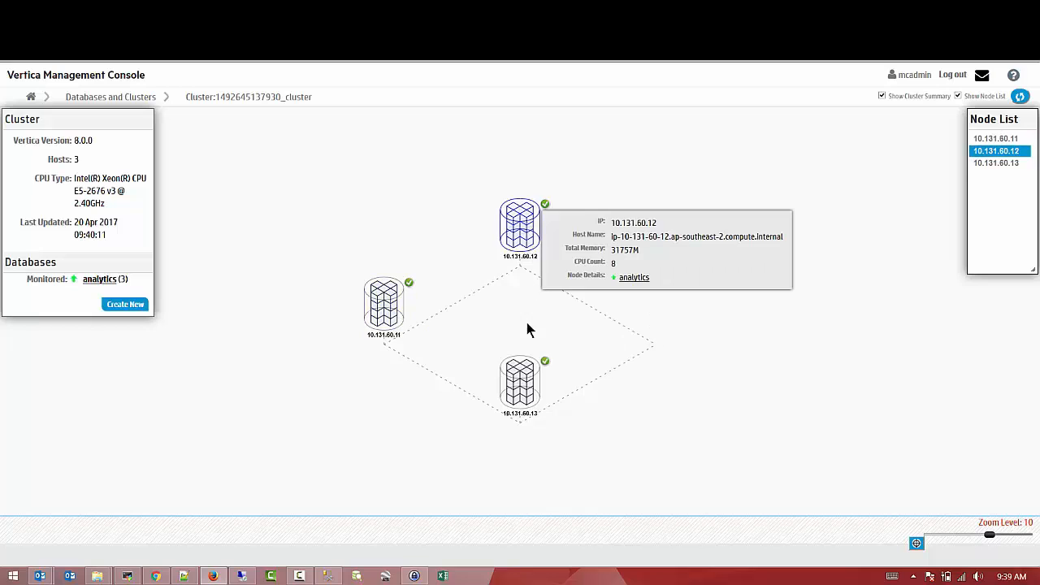
mouse_move(539, 315)
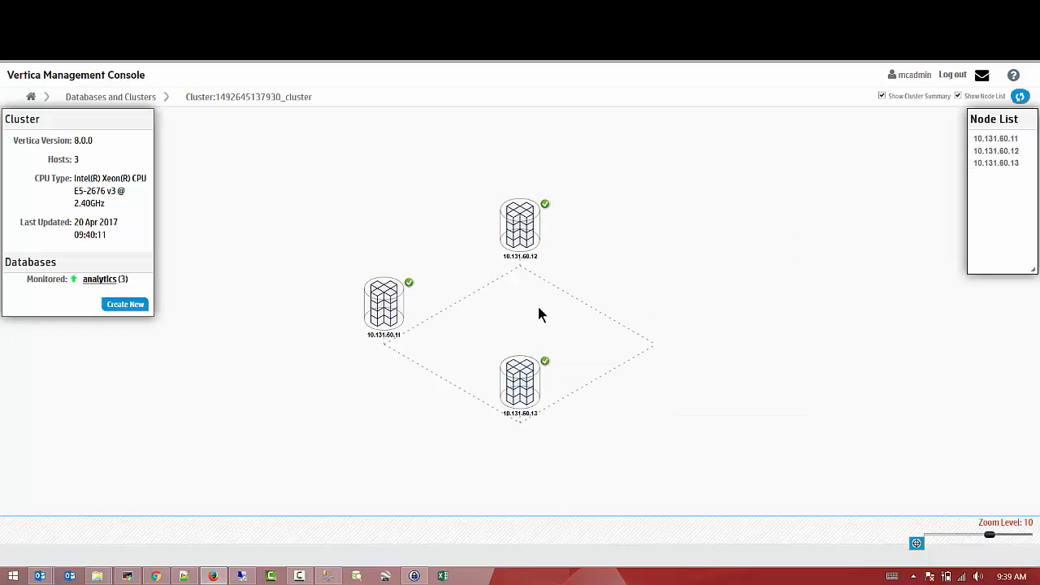
mouse_move(71, 98)
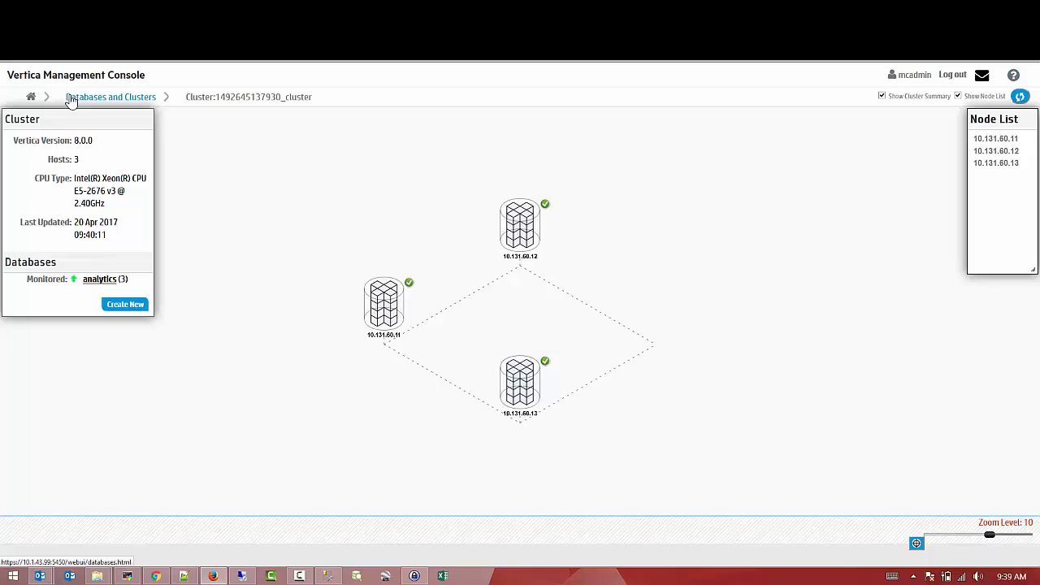
click(111, 97)
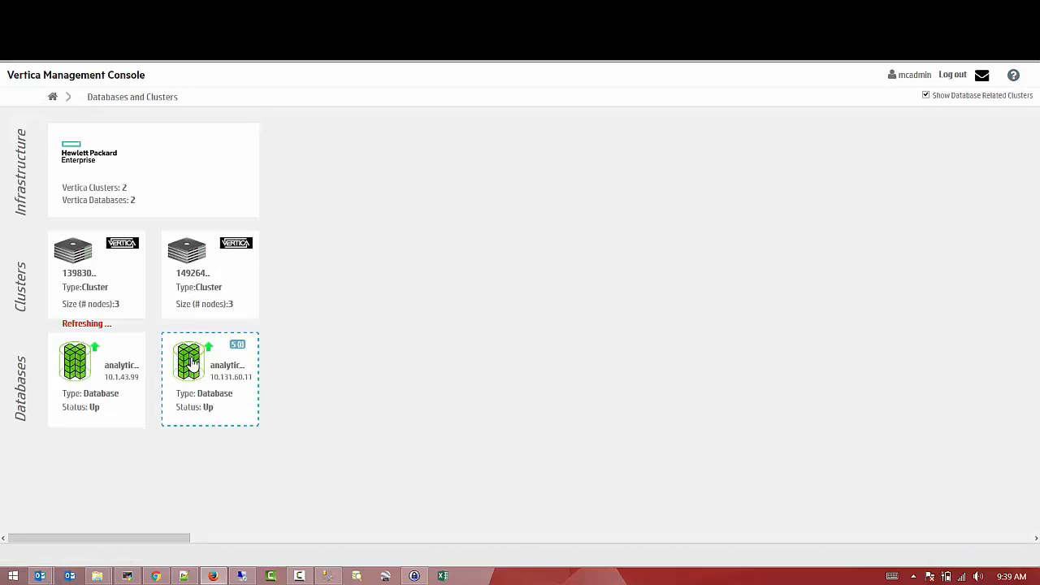
- View the new analytics database's dashboard, then go back and return to the console home page
click(189, 370)
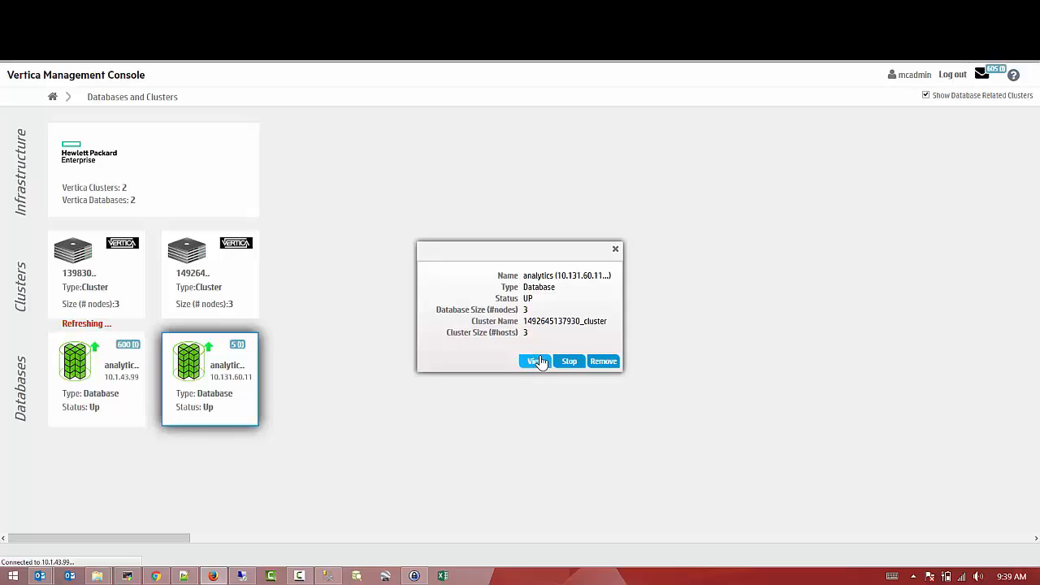
click(534, 361)
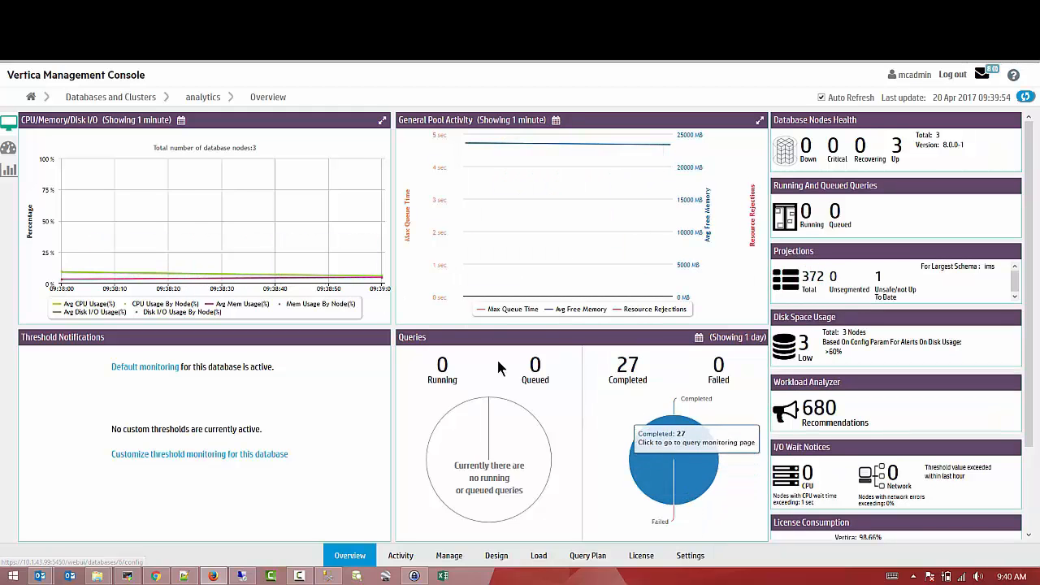
click(110, 98)
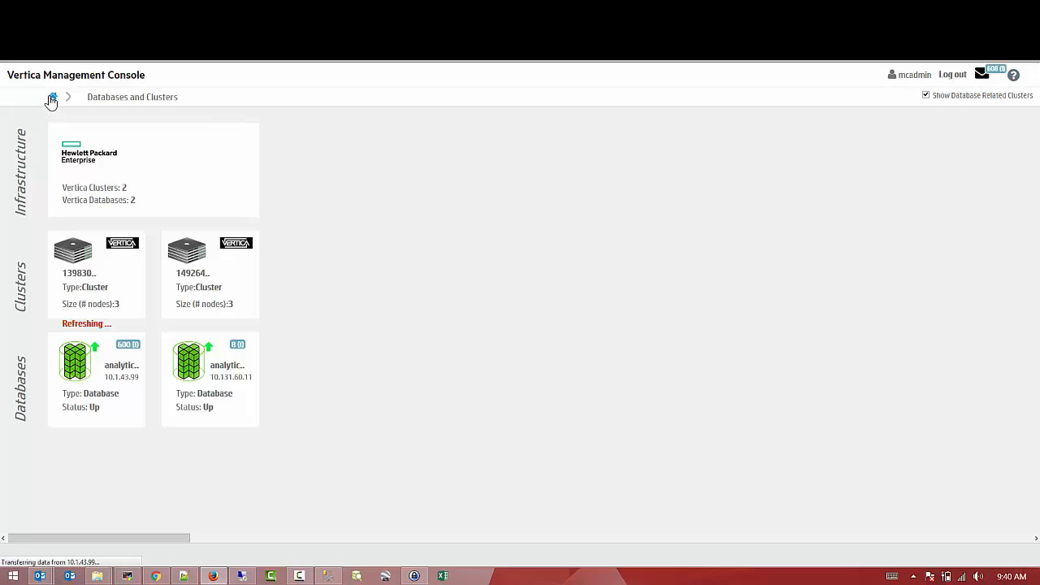
click(50, 97)
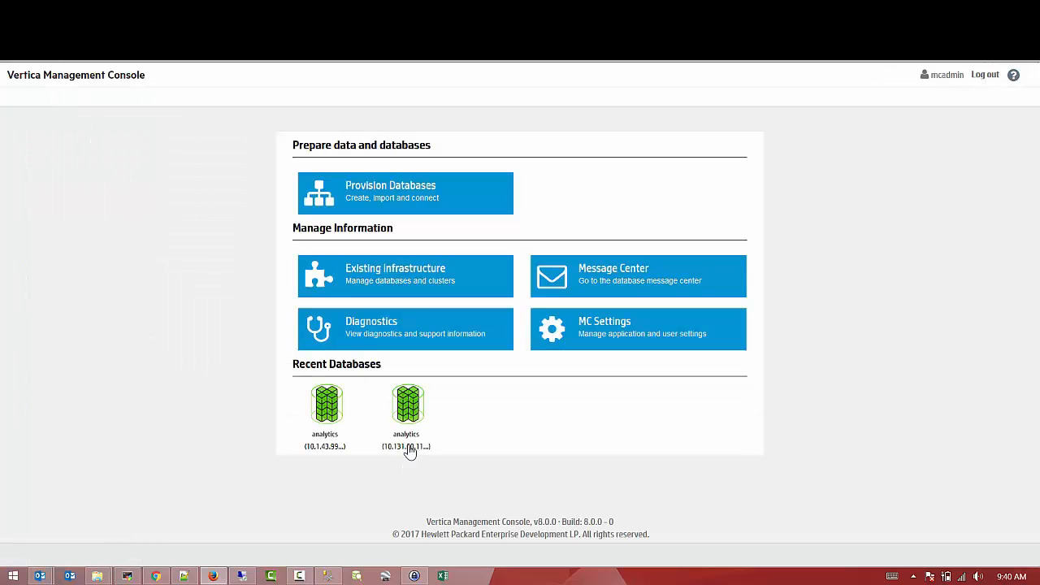